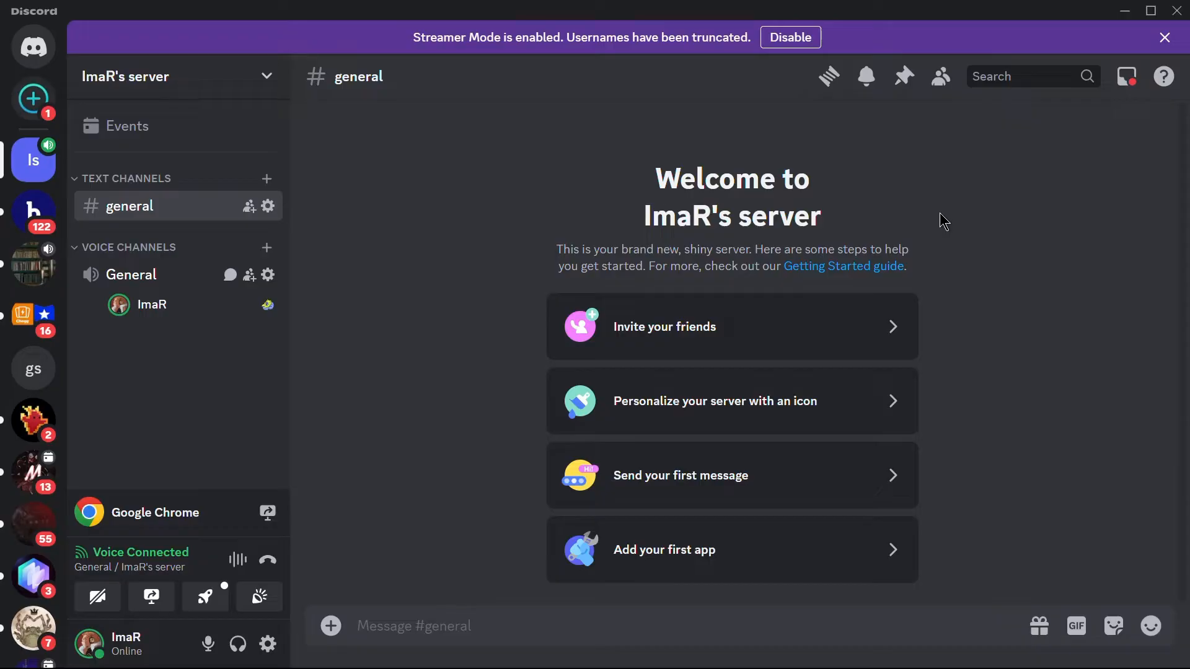
pyautogui.moveTo(268, 643)
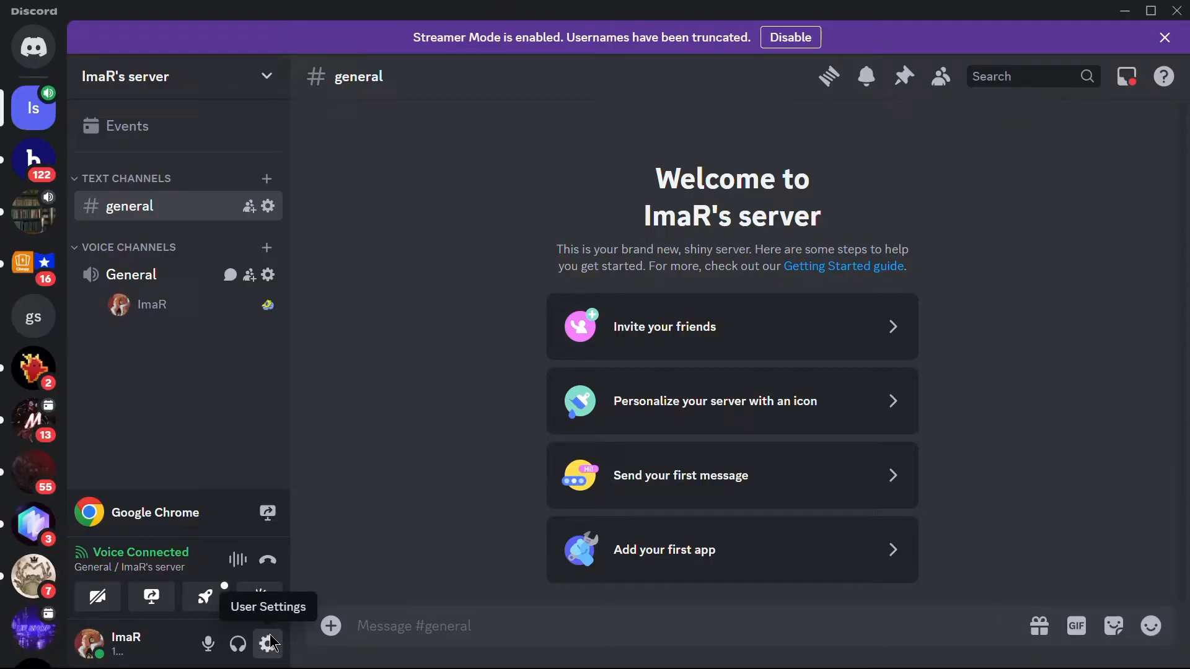
# Step: Open Discord's user settings from the gear beside the username
pyautogui.click(268, 644)
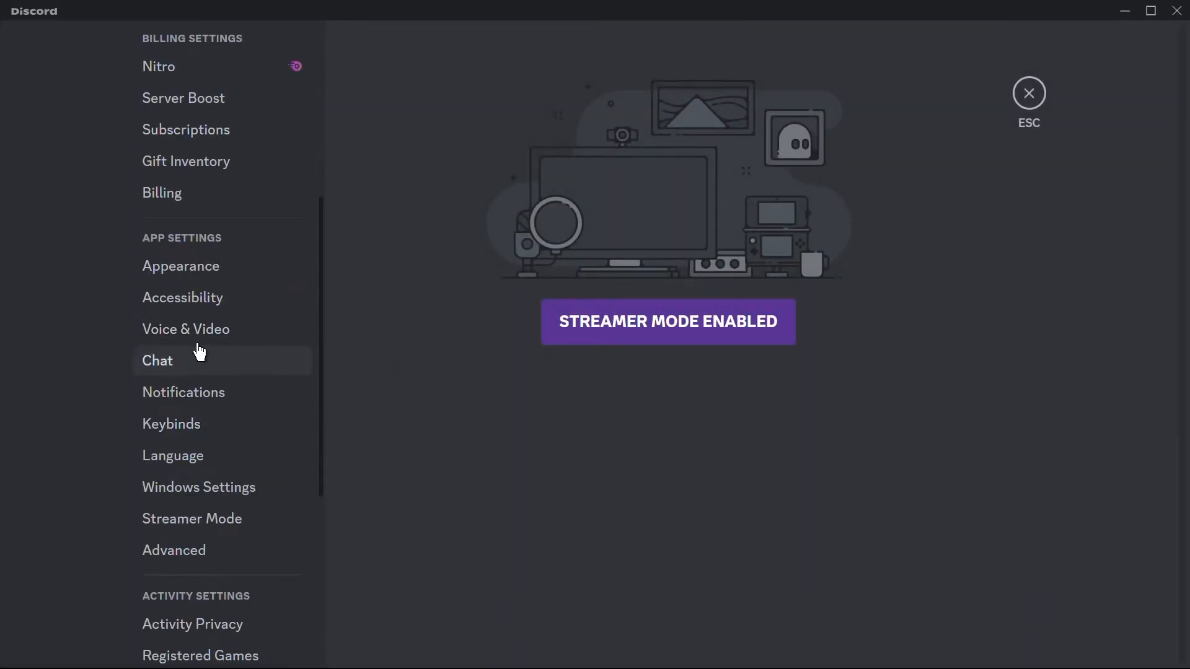
# Step: In Voice & Video's Advanced section, switch off the OpenH264 video codec by Cisco
pyautogui.click(186, 328)
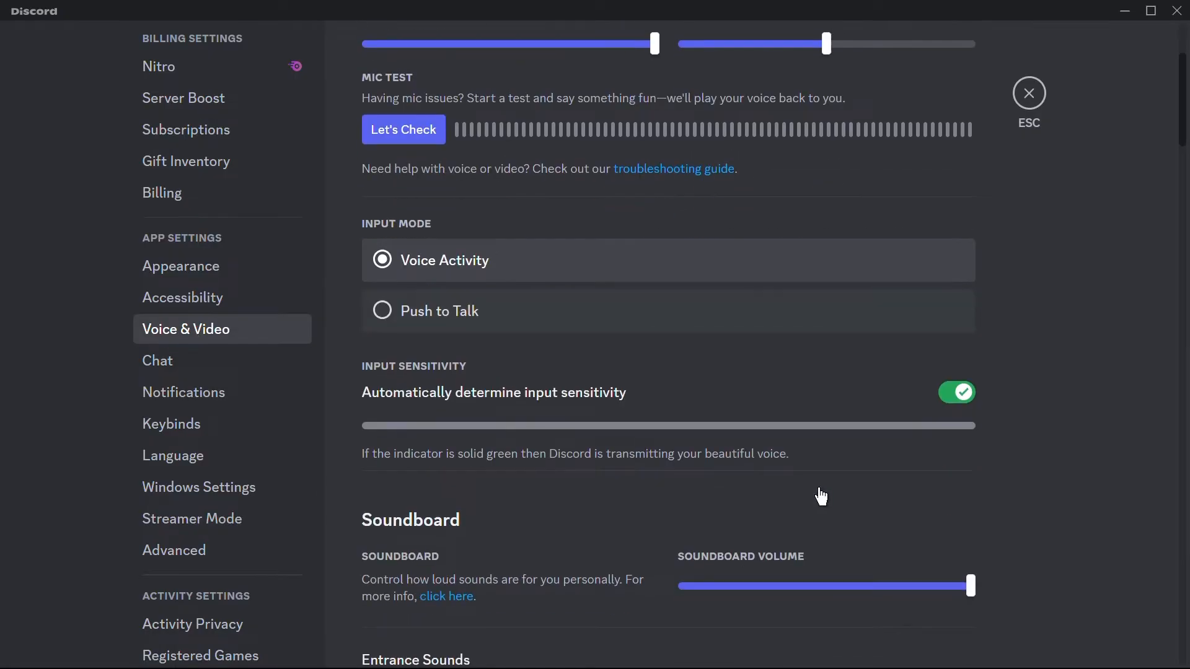
pyautogui.scroll(-3)
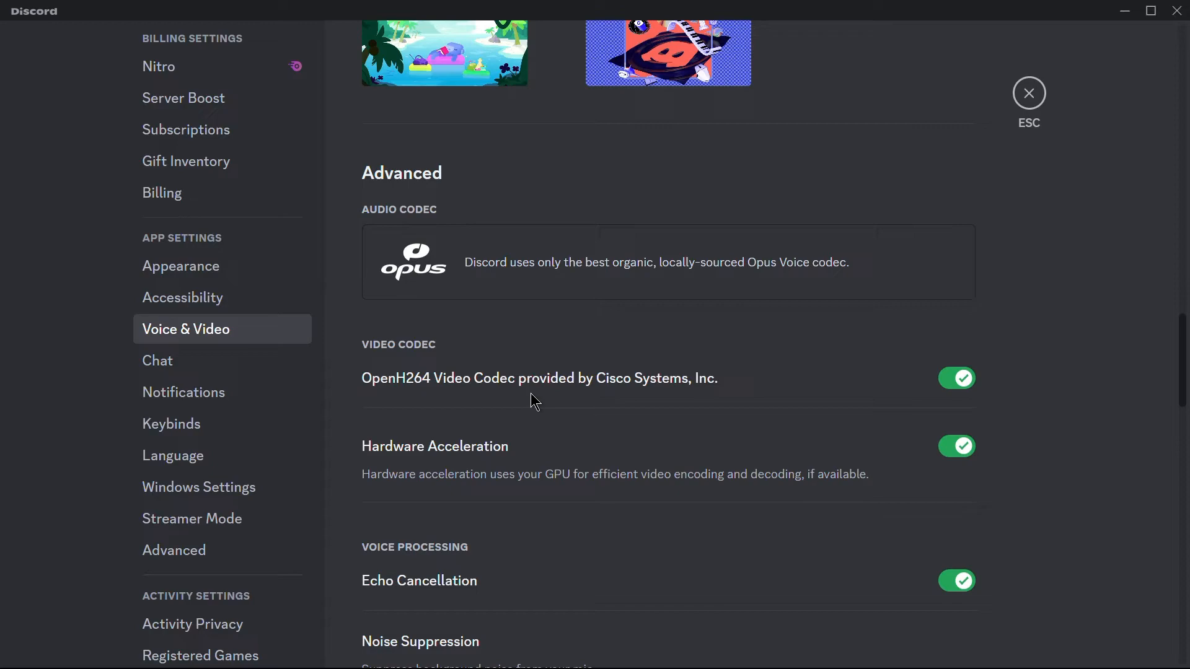
pyautogui.click(955, 378)
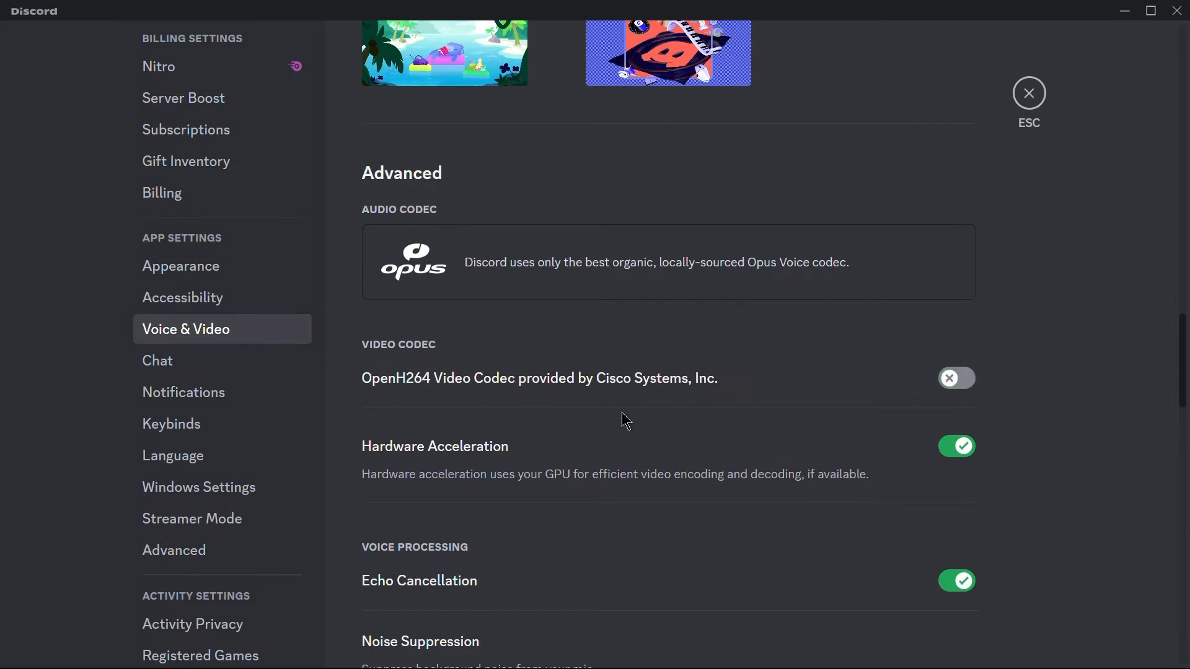
pyautogui.moveTo(636, 424)
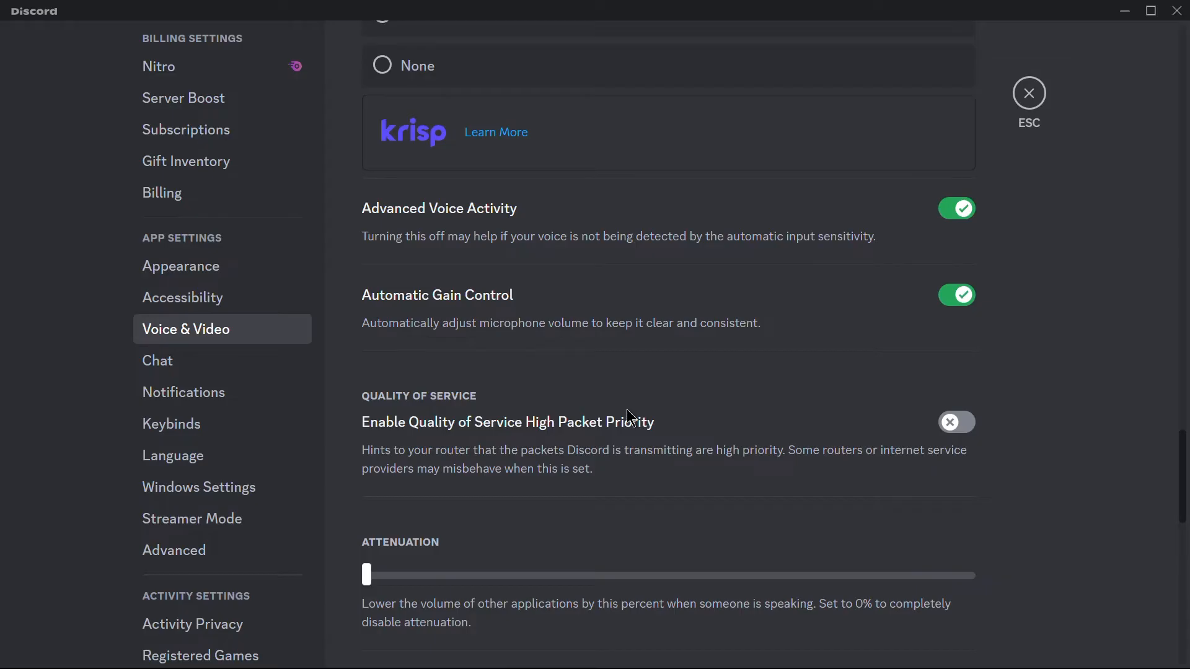
pyautogui.scroll(-3)
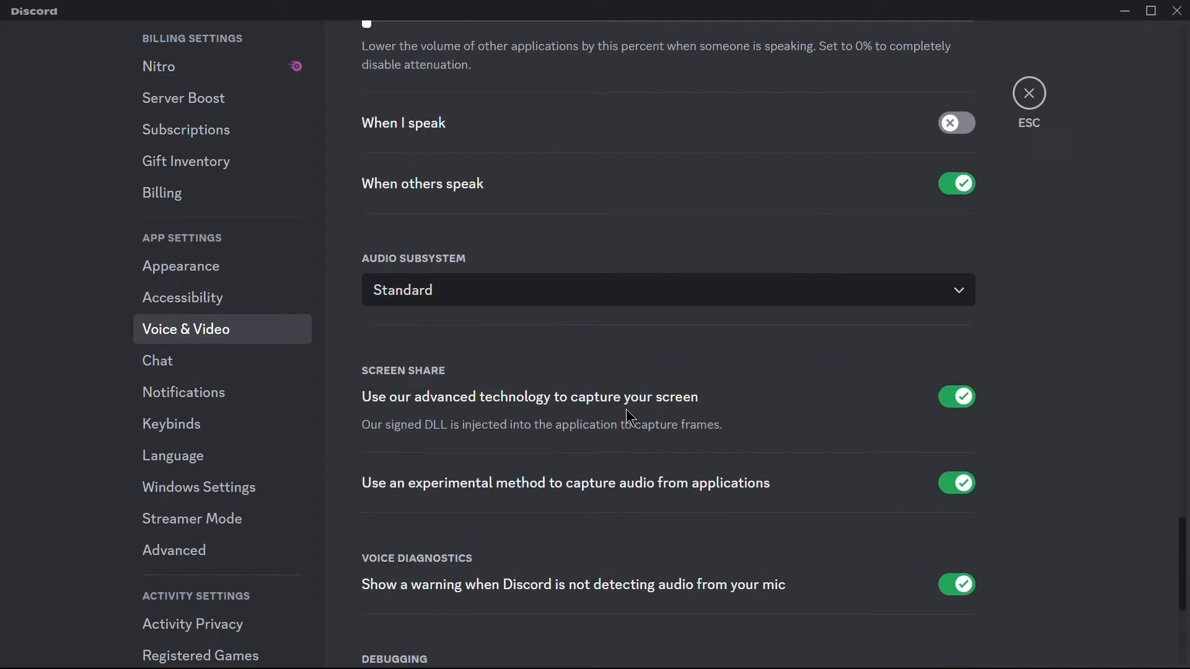
pyautogui.click(956, 397)
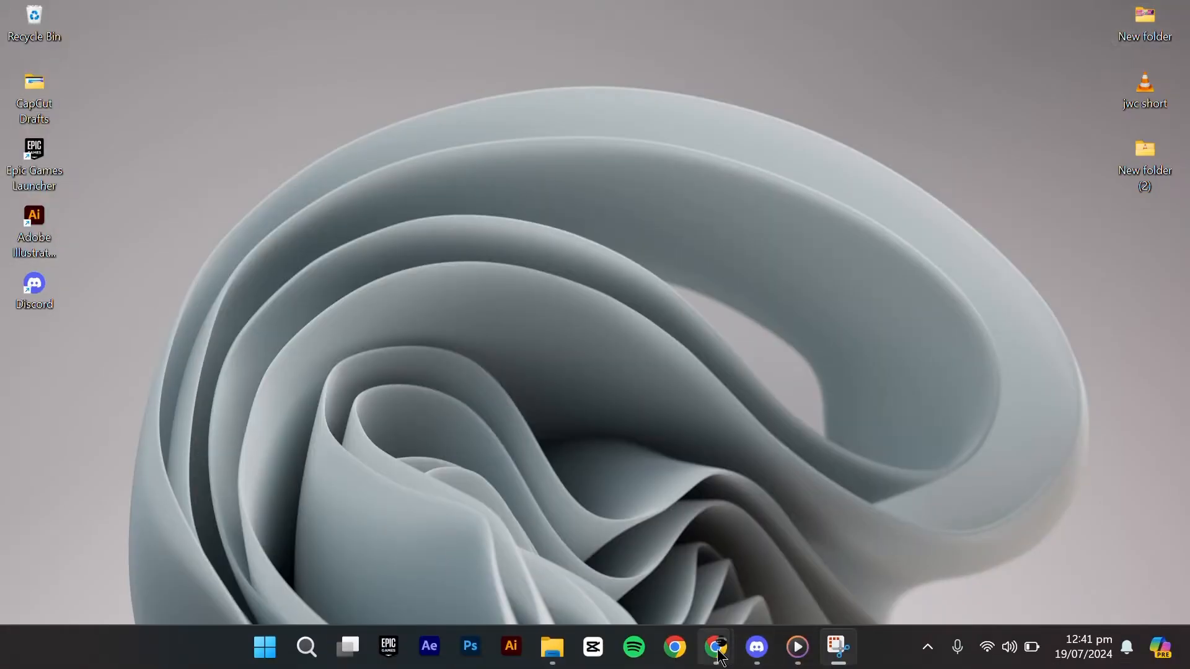
# Step: In Chrome's settings, switch off 'Use graphics acceleration when available'
pyautogui.click(716, 647)
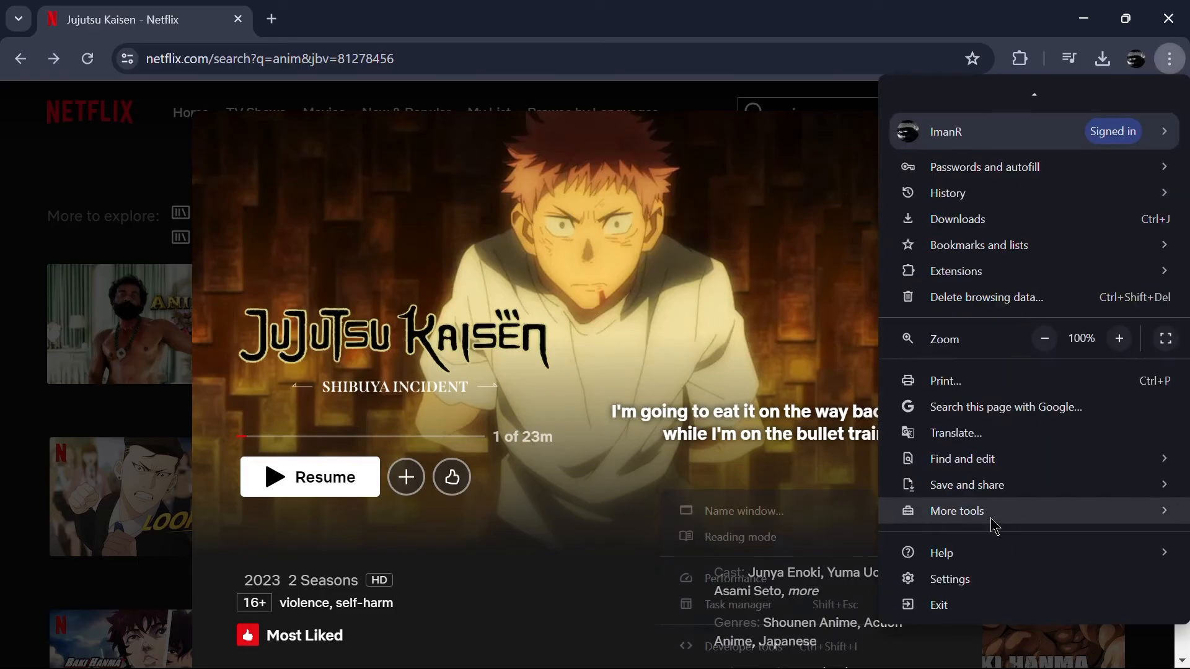
pyautogui.click(948, 579)
pyautogui.write('graphic')
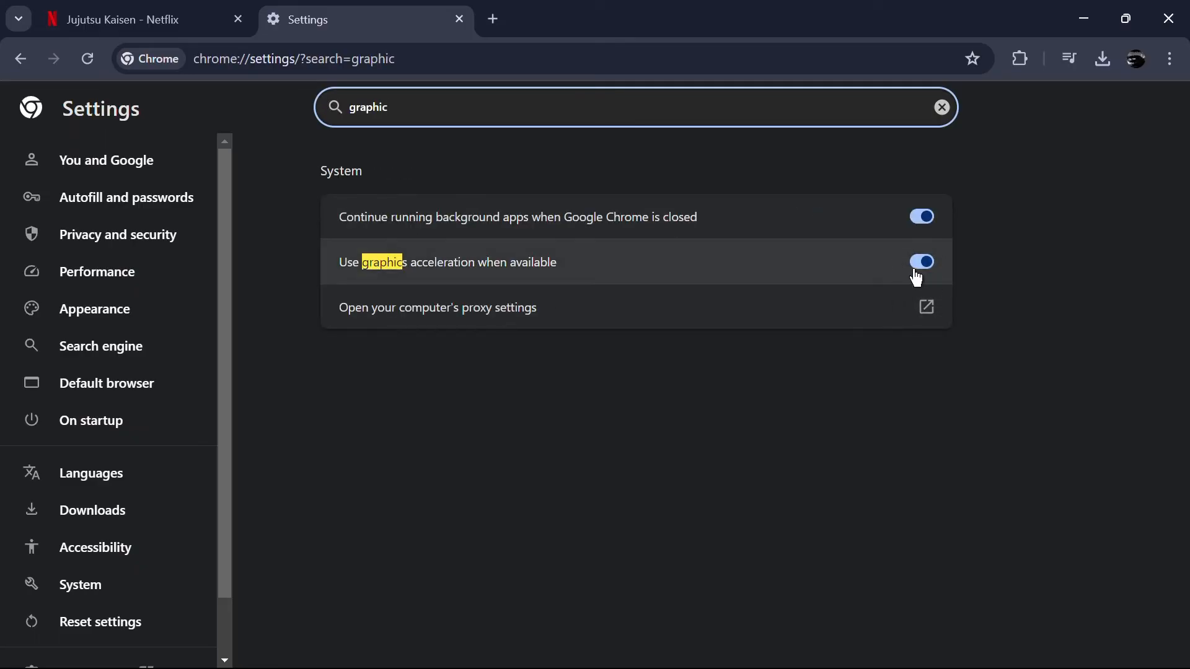
pyautogui.click(921, 261)
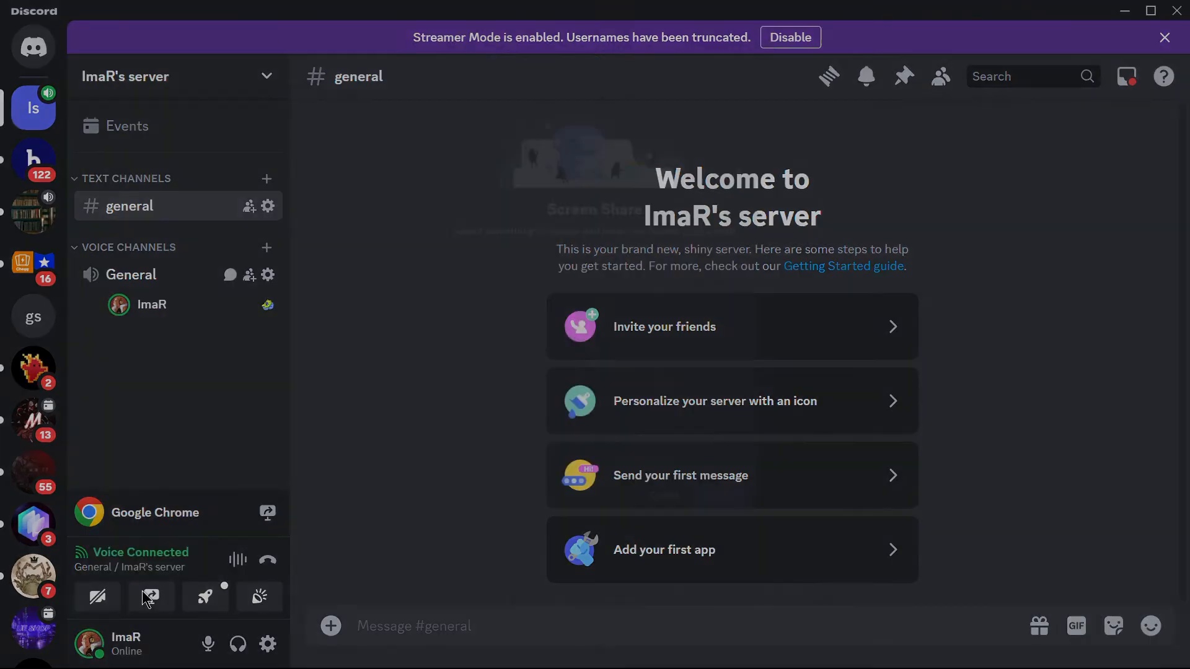
# Step: Share the Google Chrome window with application audio and go live in General
pyautogui.click(150, 596)
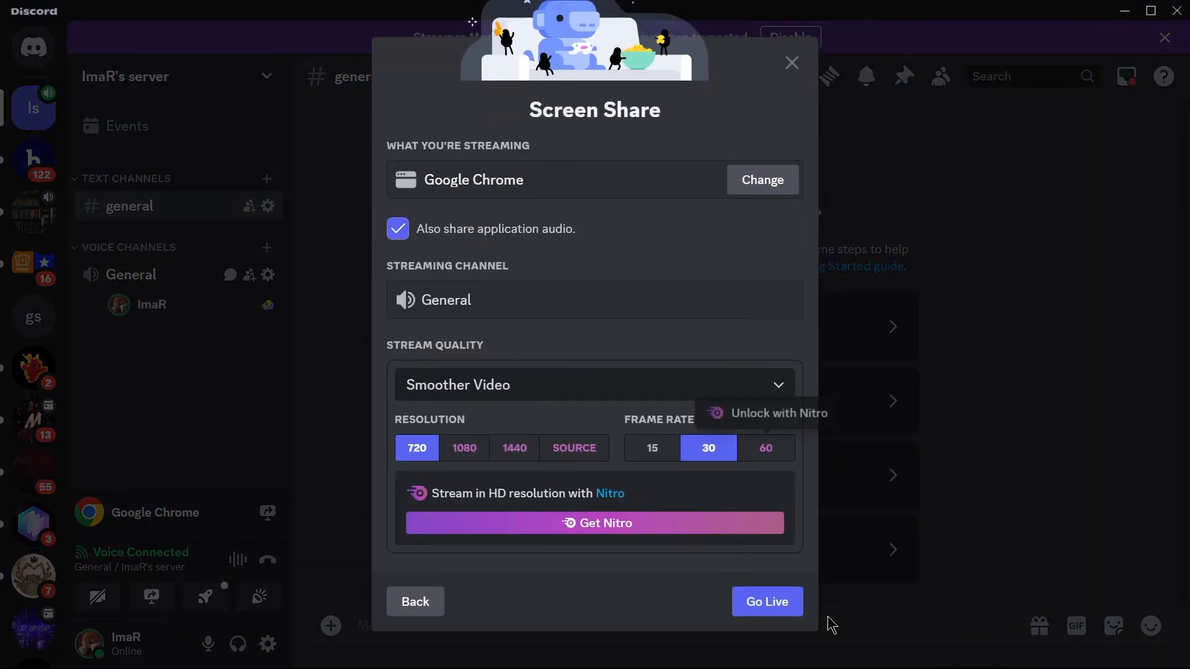
pyautogui.click(766, 601)
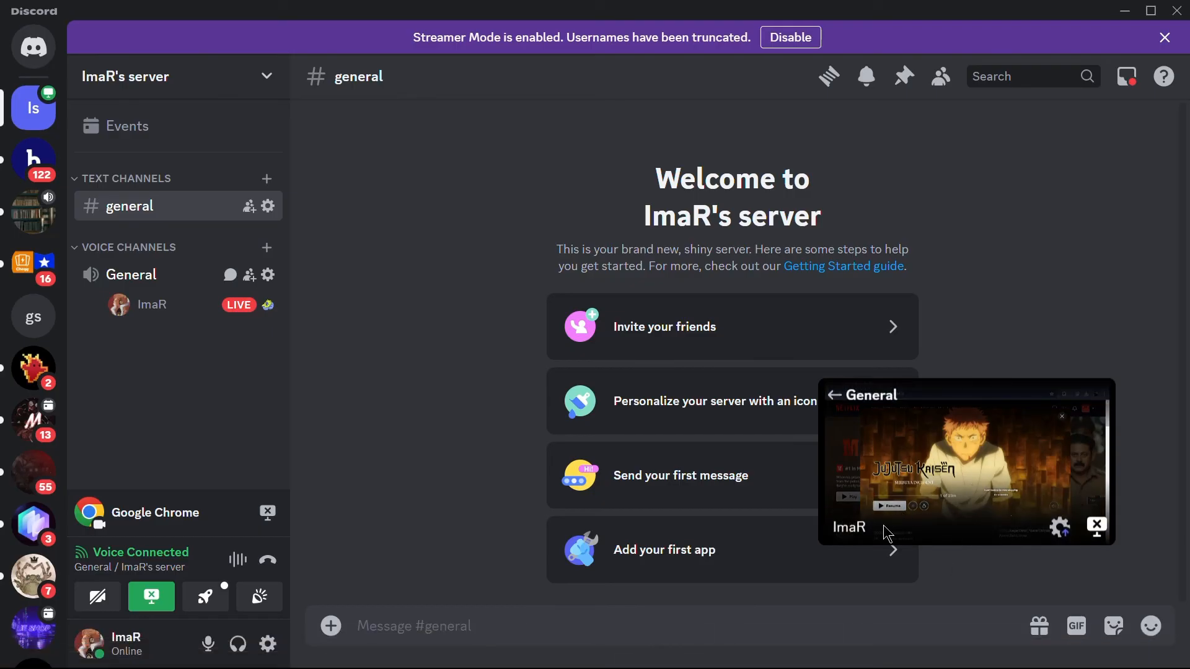
pyautogui.moveTo(933, 537)
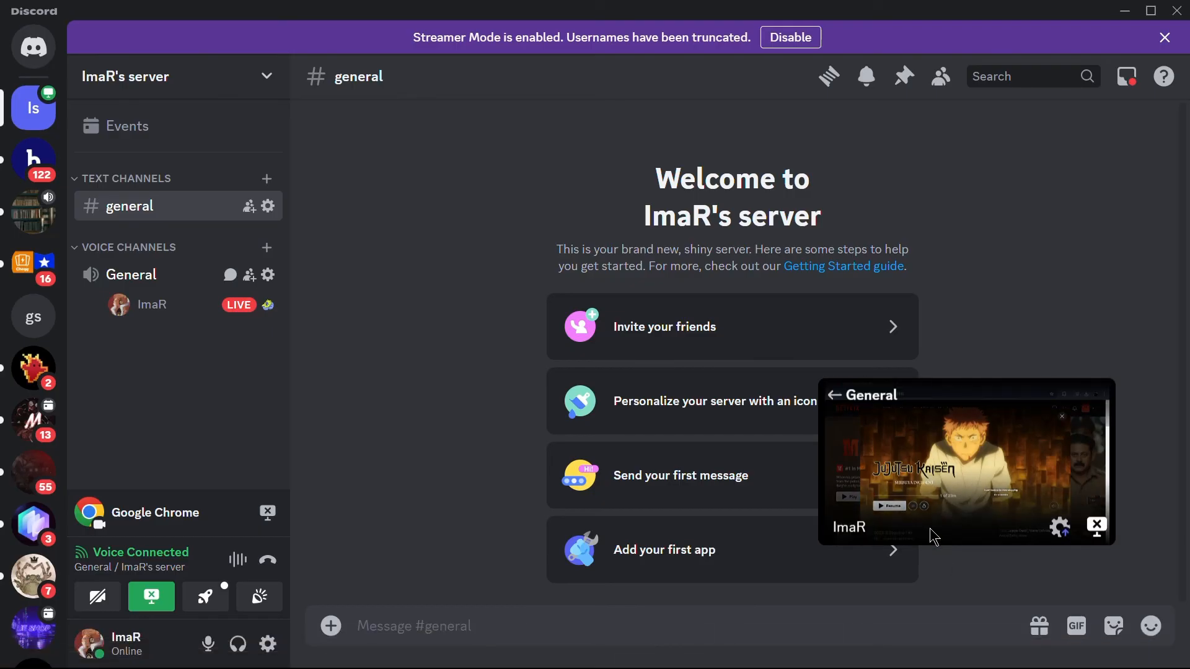